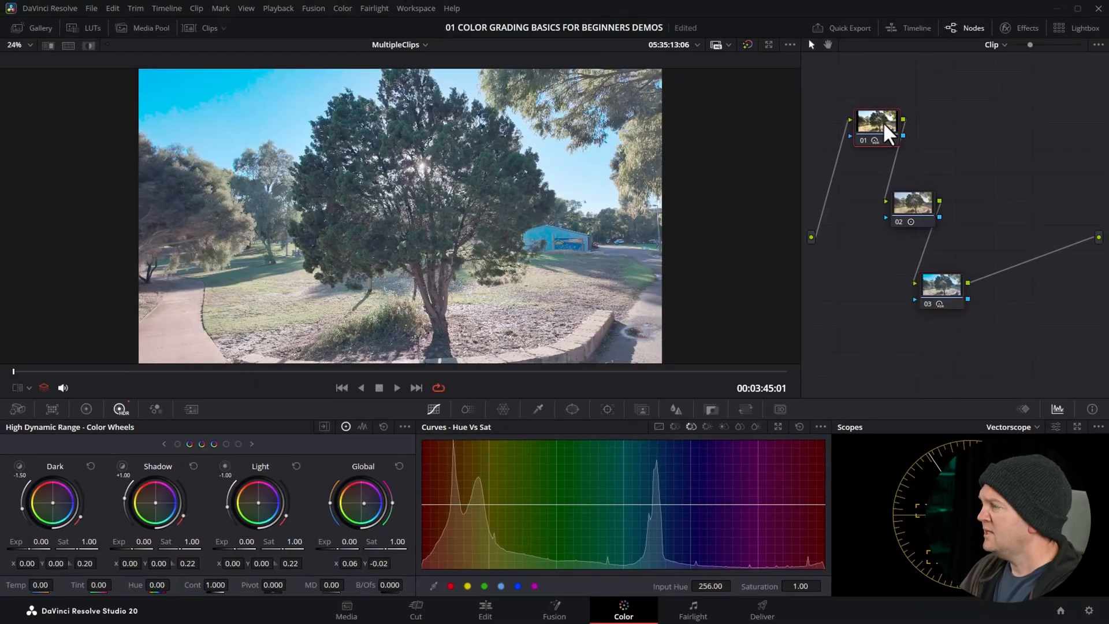
Grab a still of the graded tree clip's current frame into the Gallery's Stills 1 album.
left_click(940, 289)
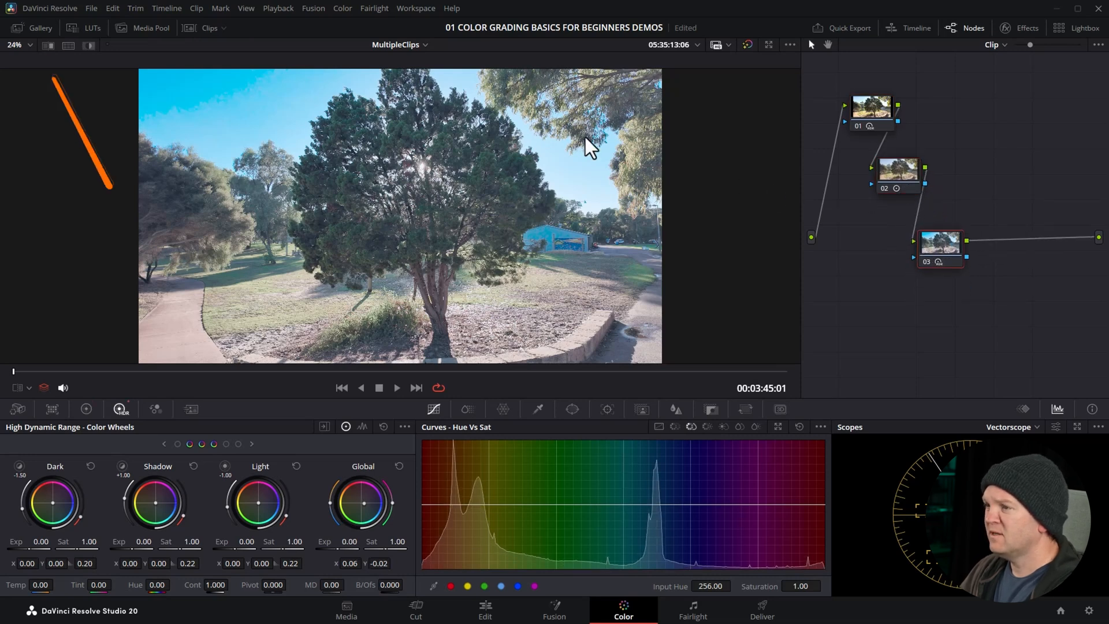
left_click(41, 28)
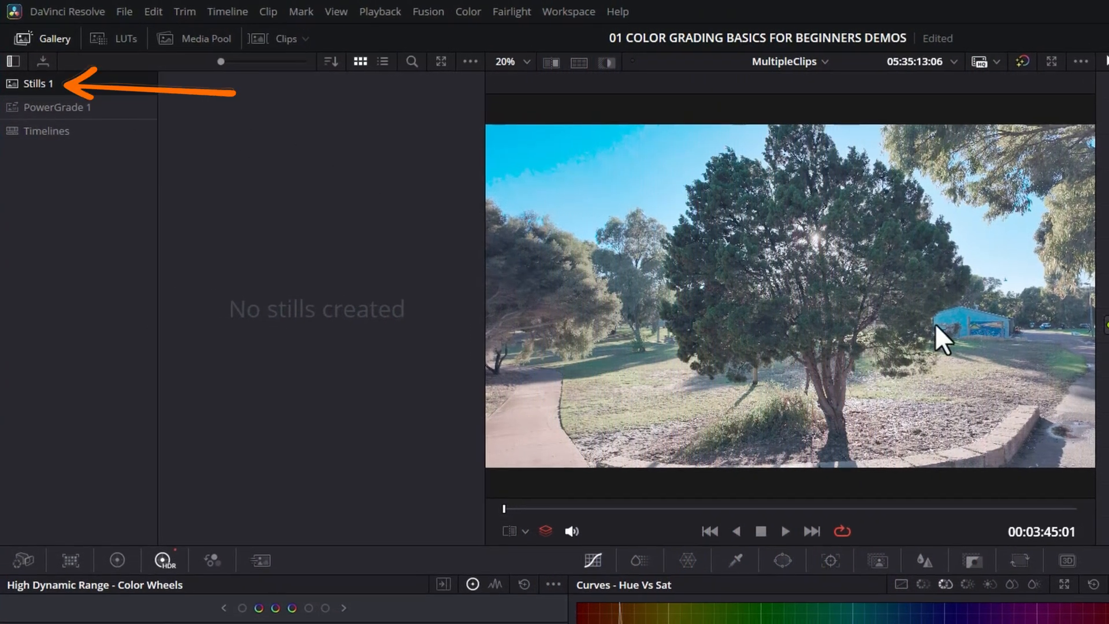
right_click(940, 340)
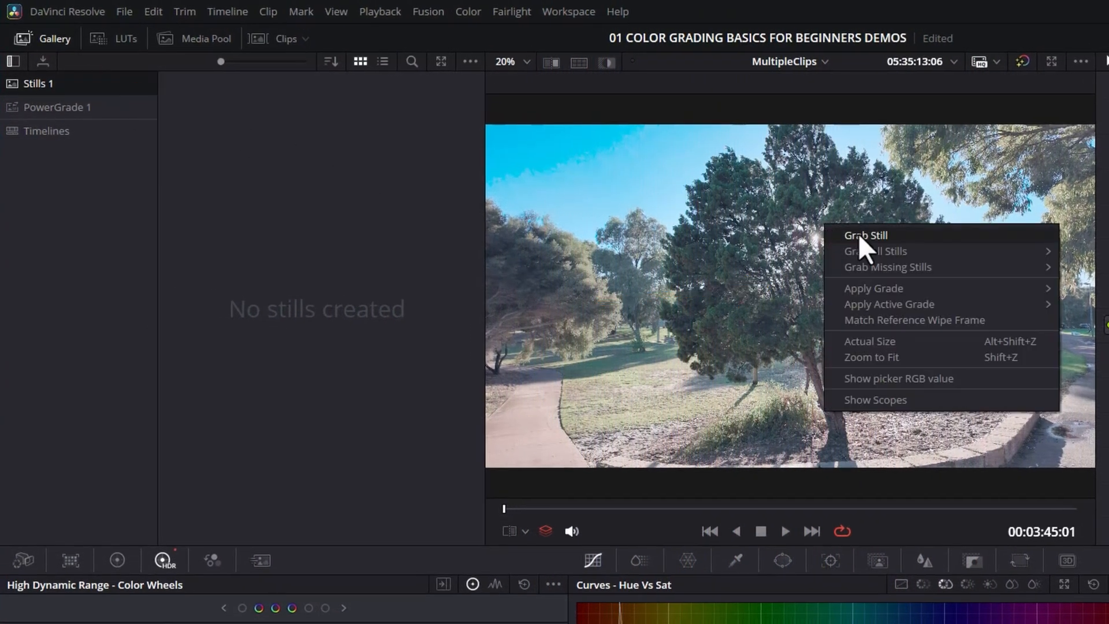
left_click(865, 234)
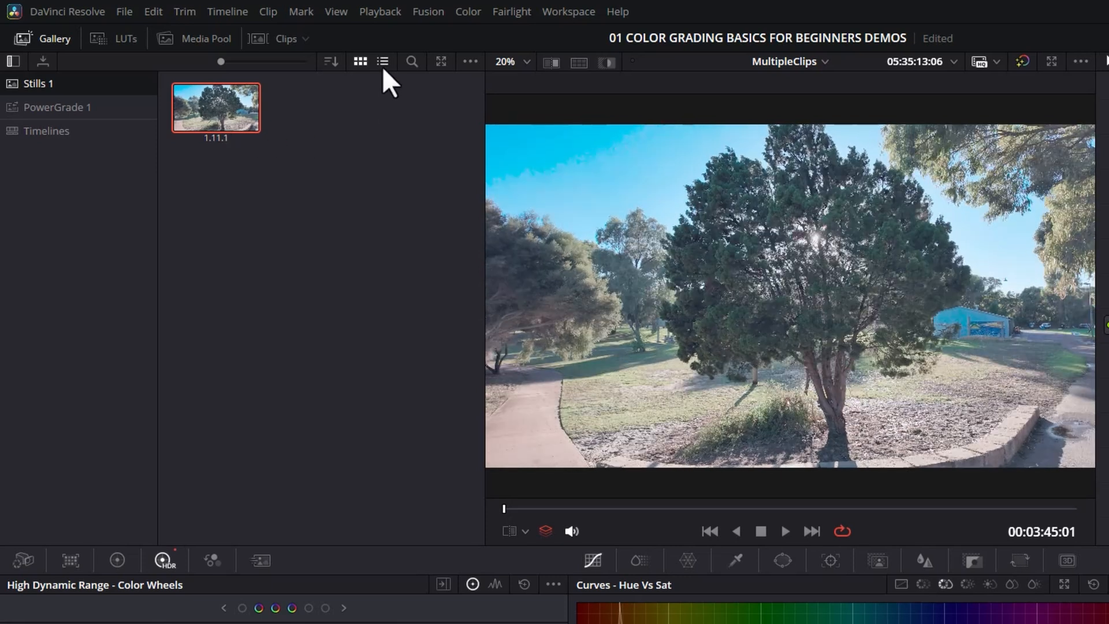
In the gallery list view, label the tree still 'My Awesome Grade'.
left_click(384, 61)
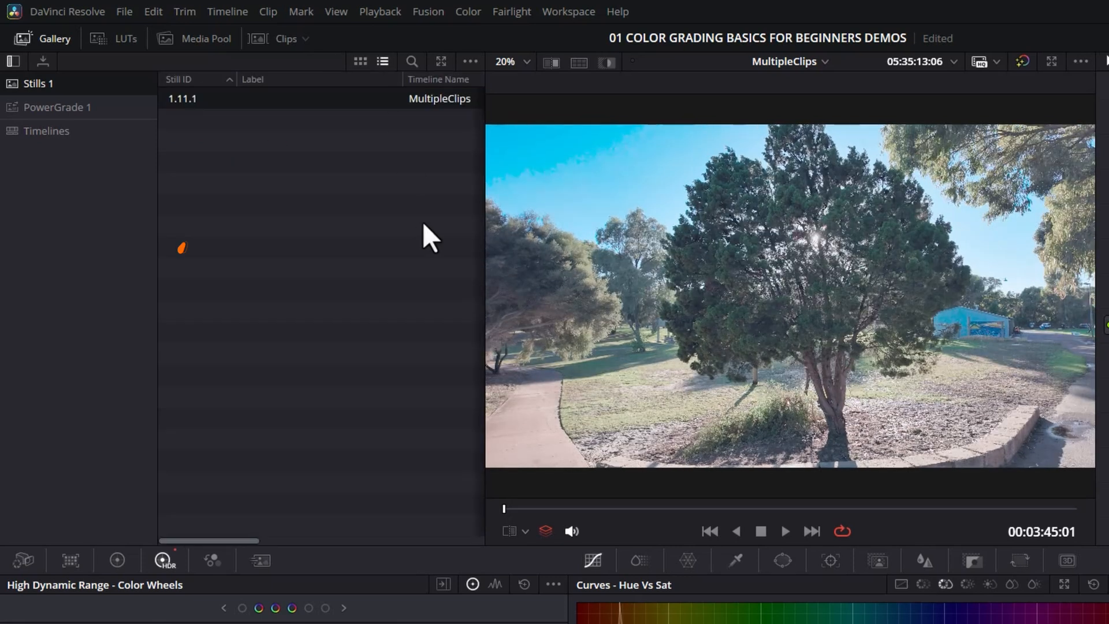
double_click(322, 98)
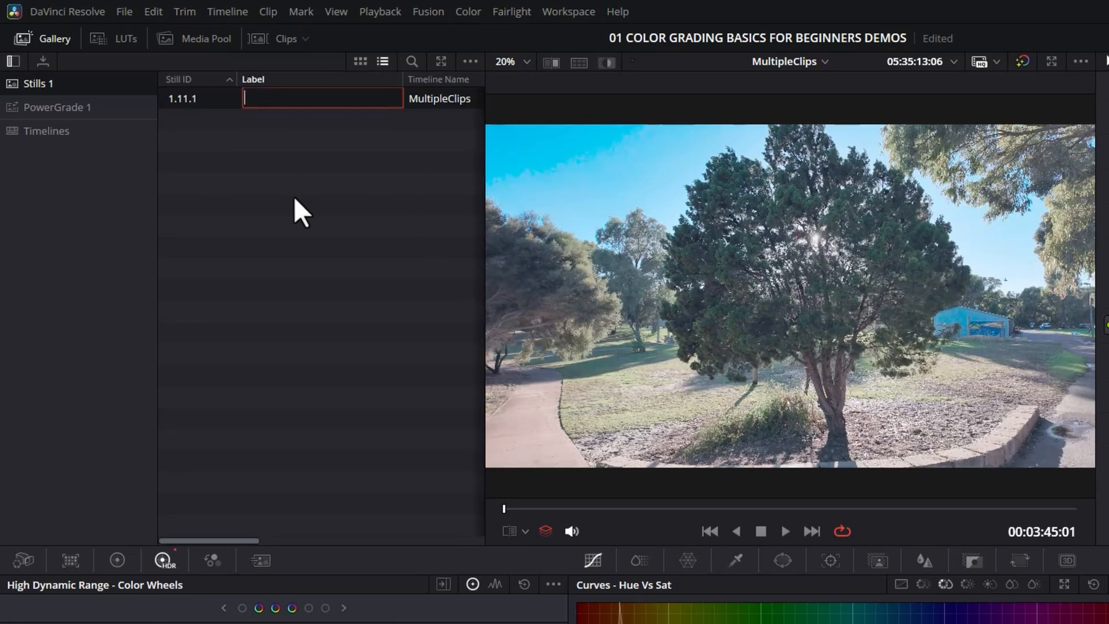
type("My Awesome Grade")
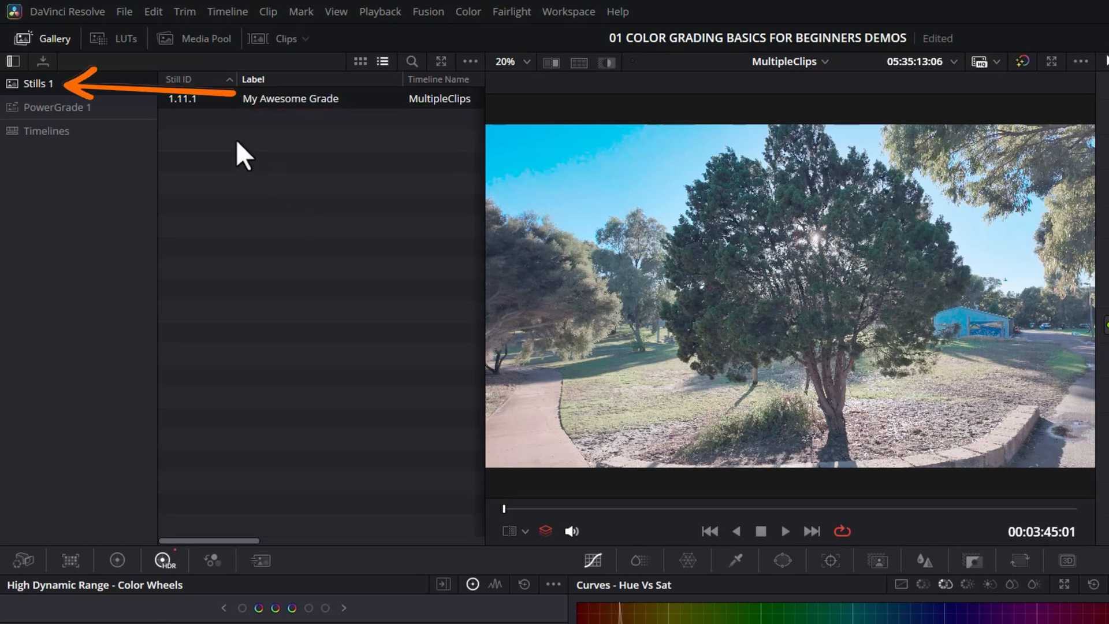
mouse_move(353, 227)
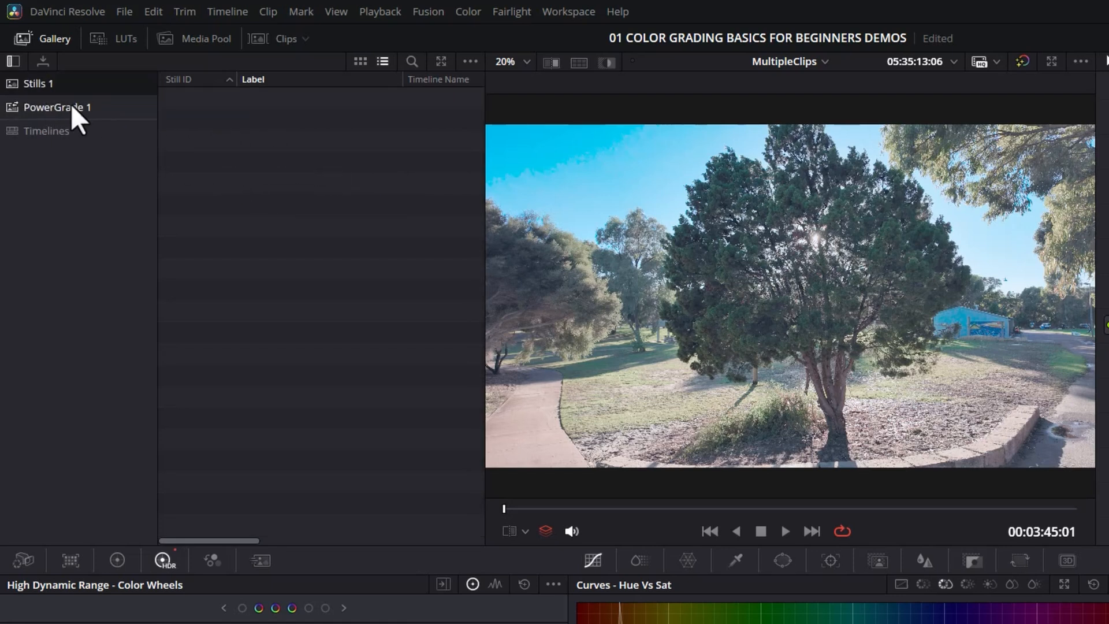
Select the ungraded beach clip and move its single node higher in the node graph.
left_click(56, 106)
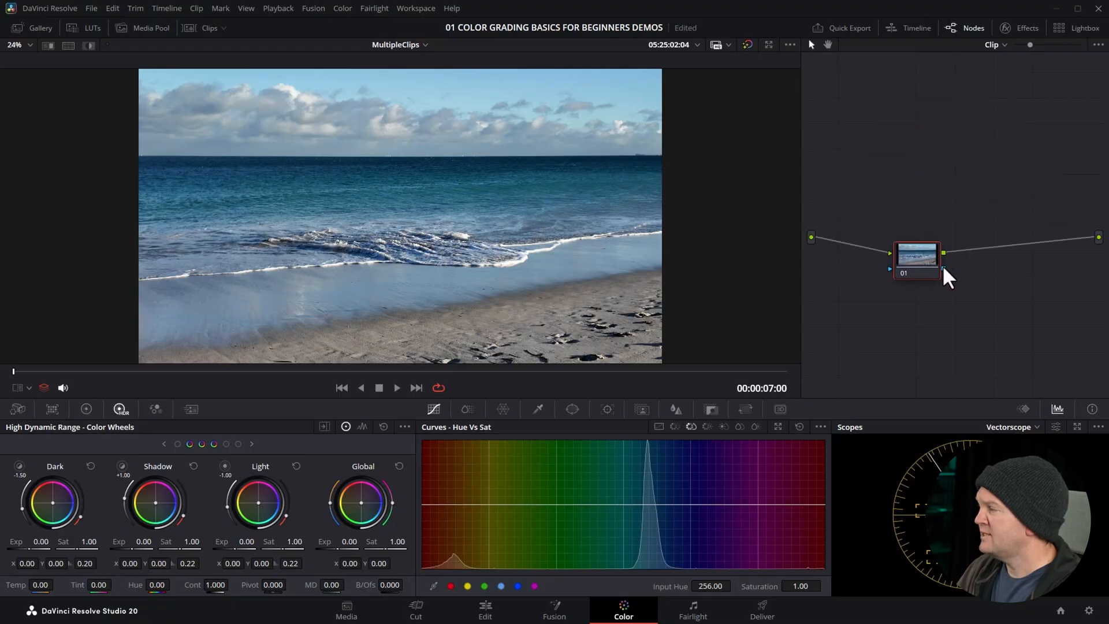
left_click_drag(917, 254, 917, 170)
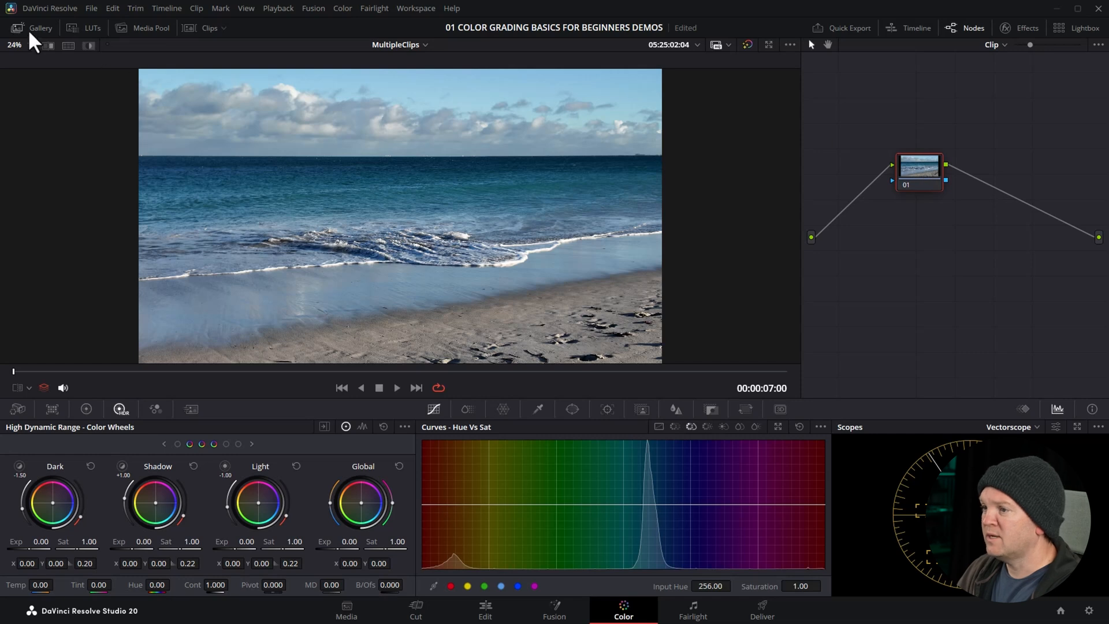
Apply the My Awesome Grade PowerGrade to the beach clip, giving it the three-node look.
left_click(40, 27)
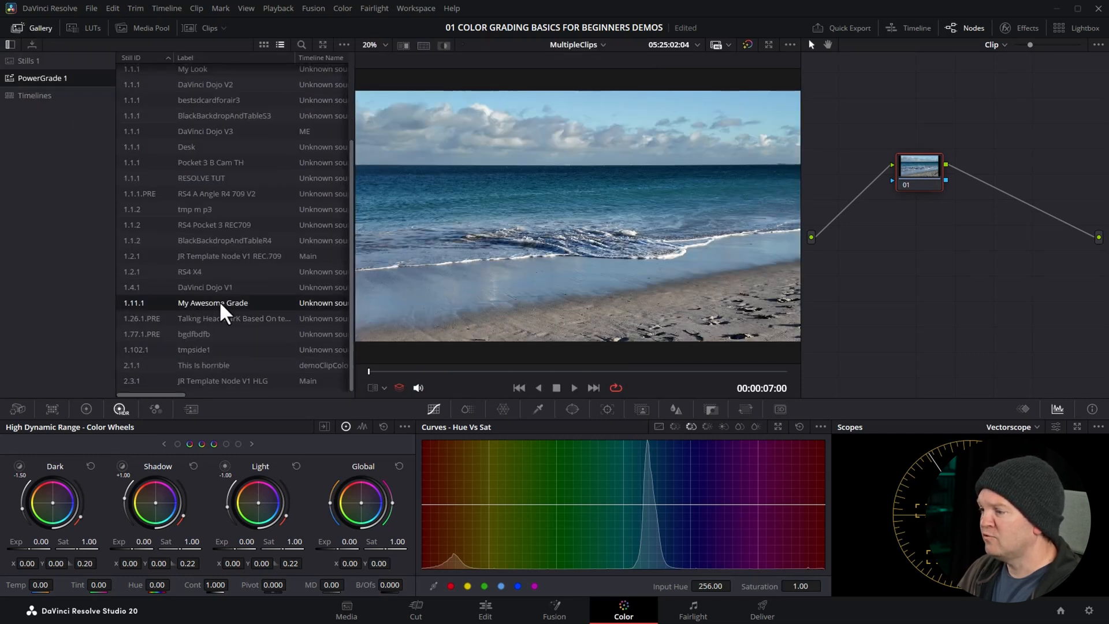
right_click(212, 303)
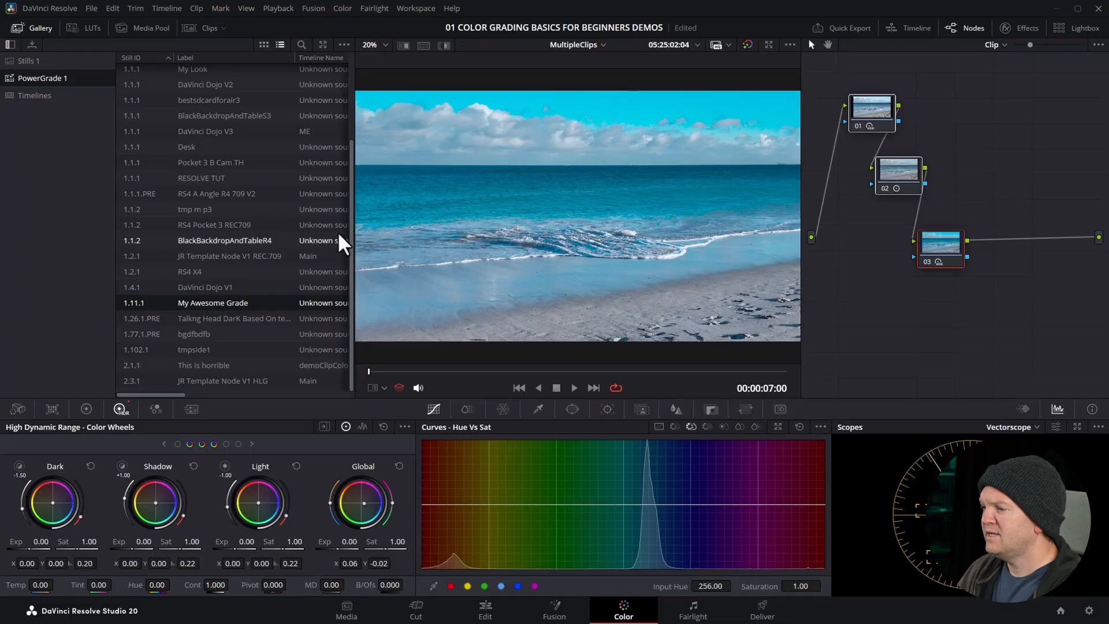
Export the My Awesome Grade still to the D: drive and start deleting it from the album.
right_click(212, 302)
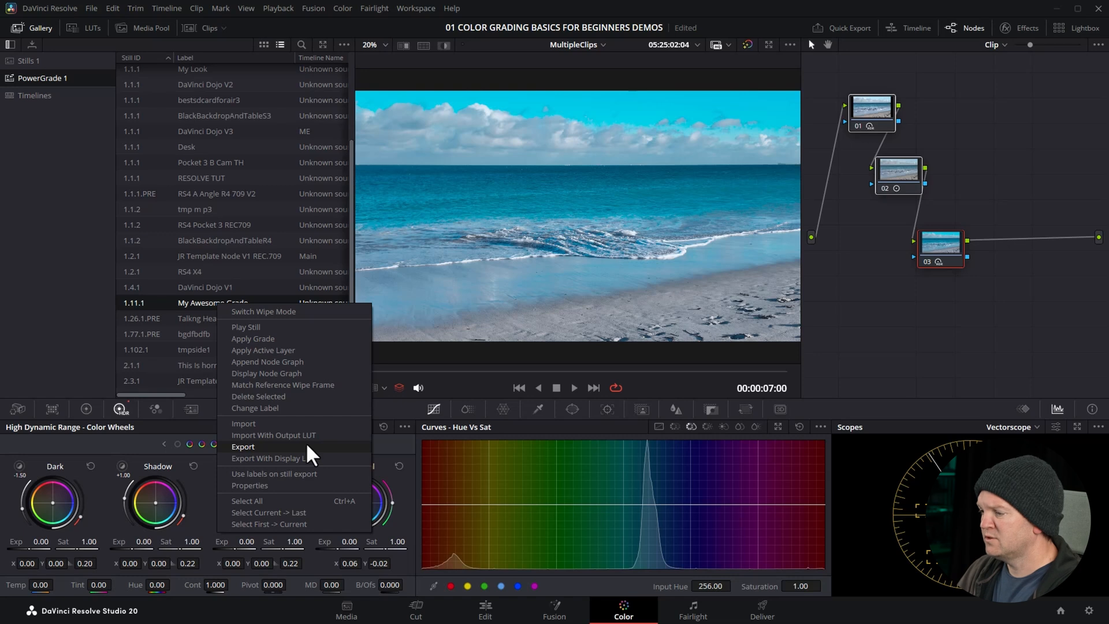
left_click(242, 446)
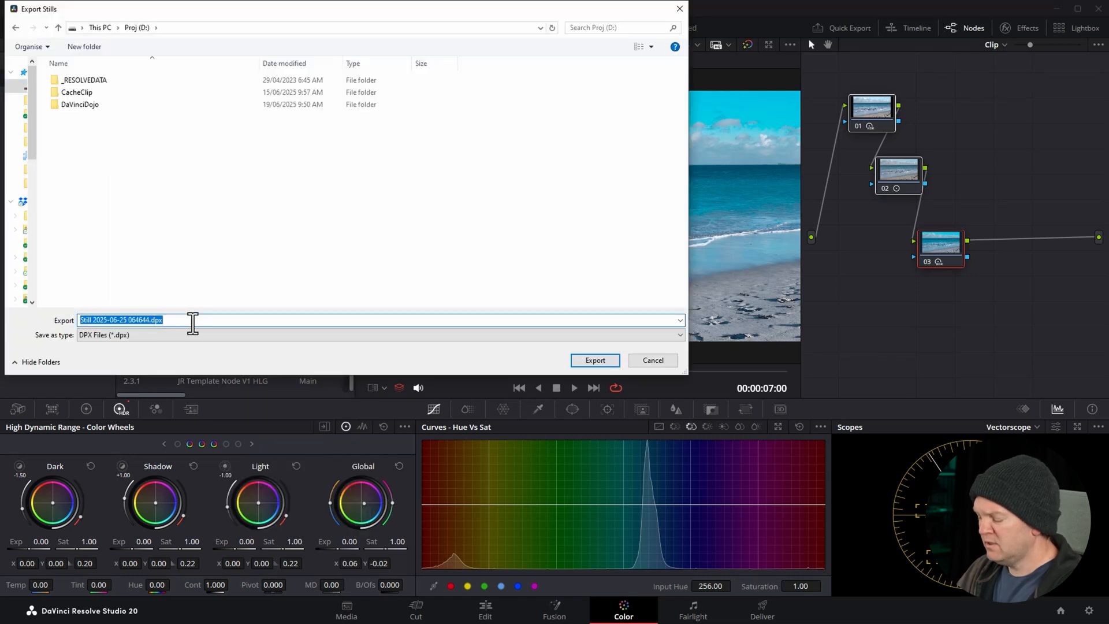
left_click(651, 361)
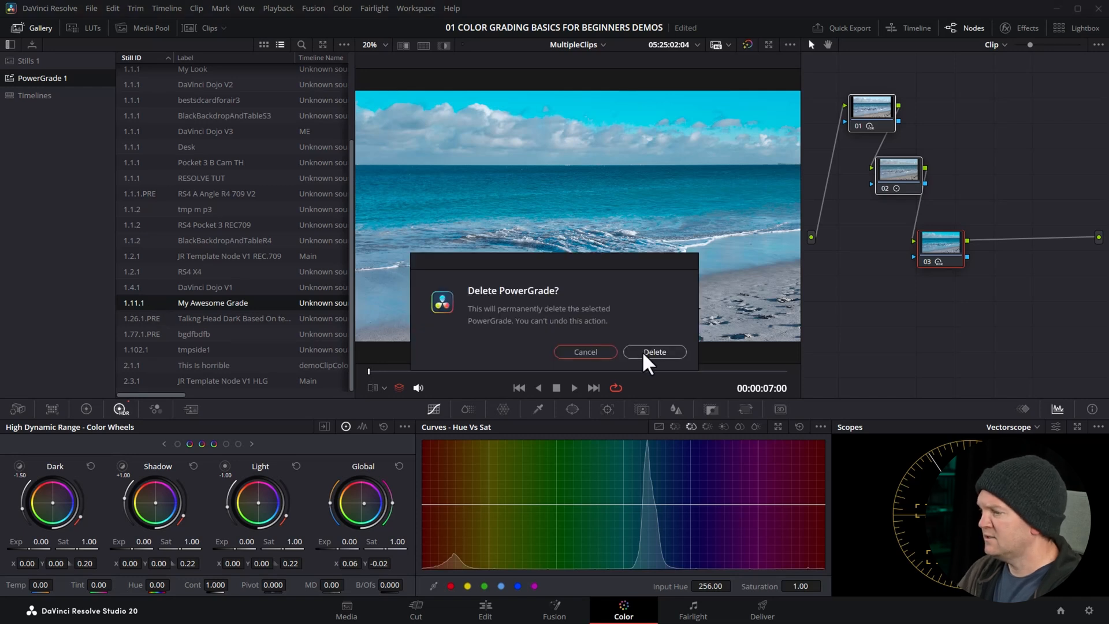
Confirm deleting My Awesome Grade, then import MyAwesome_1.11.1.dpx back into the PowerGrade album.
left_click(654, 351)
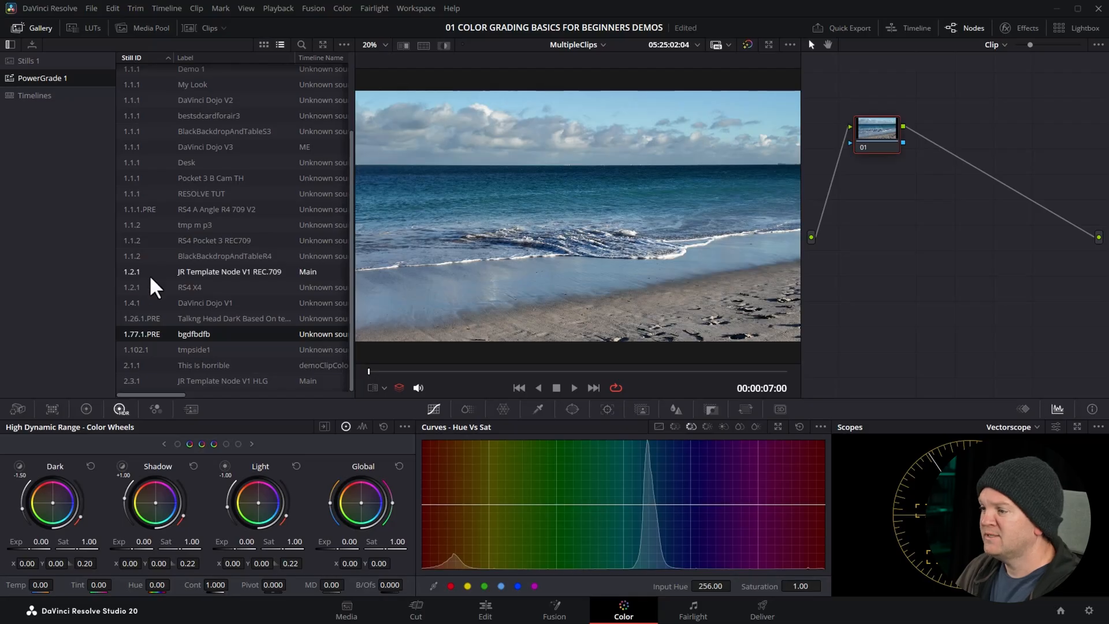
right_click(206, 301)
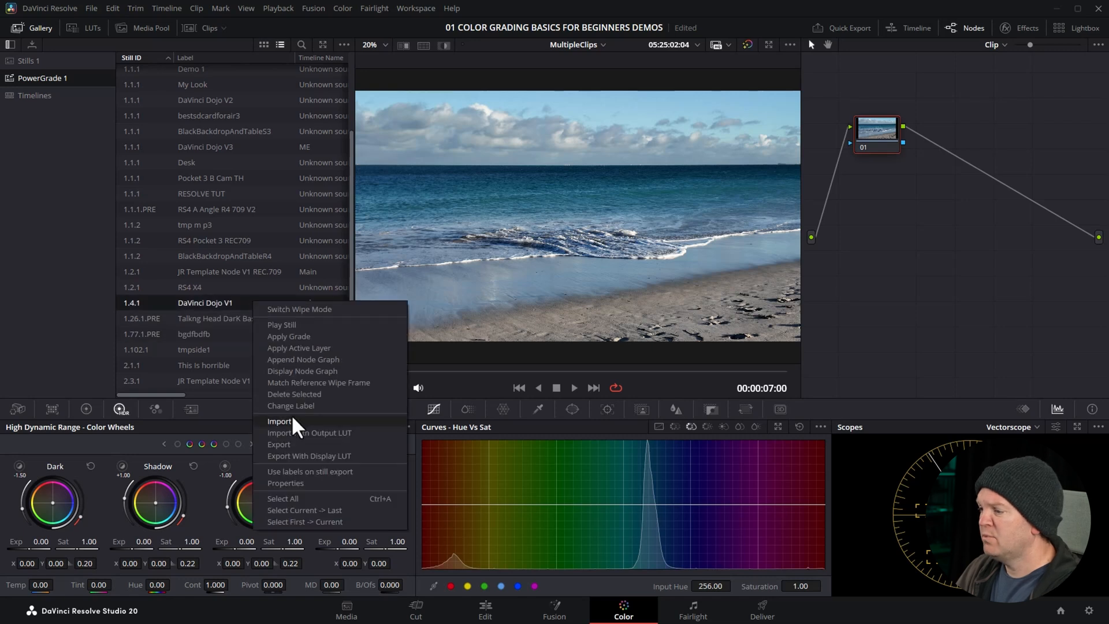
left_click(280, 420)
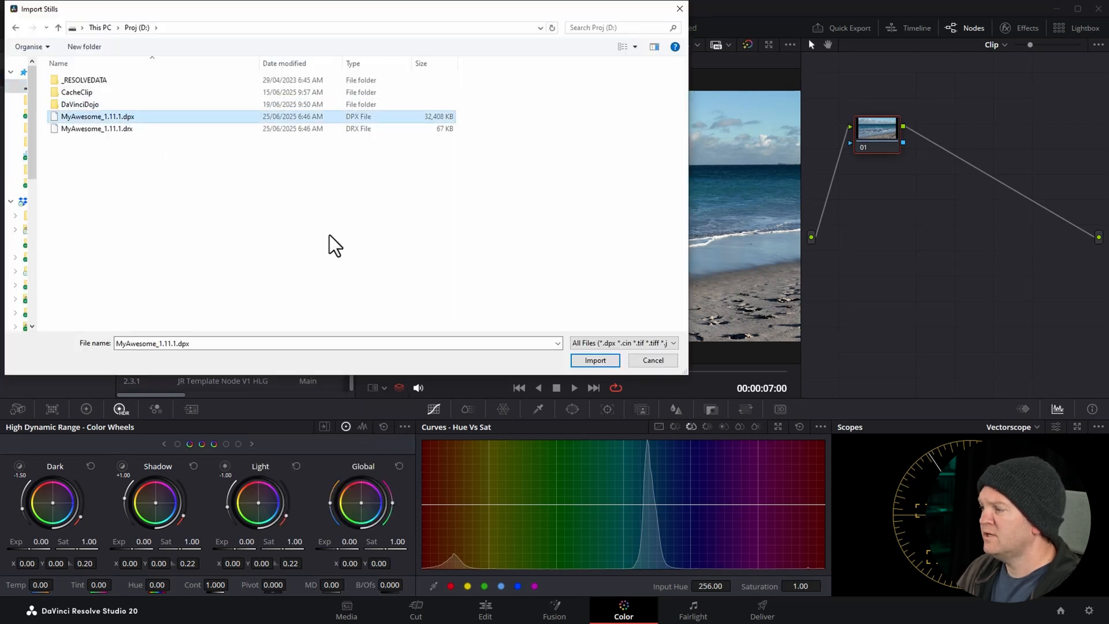
left_click(593, 361)
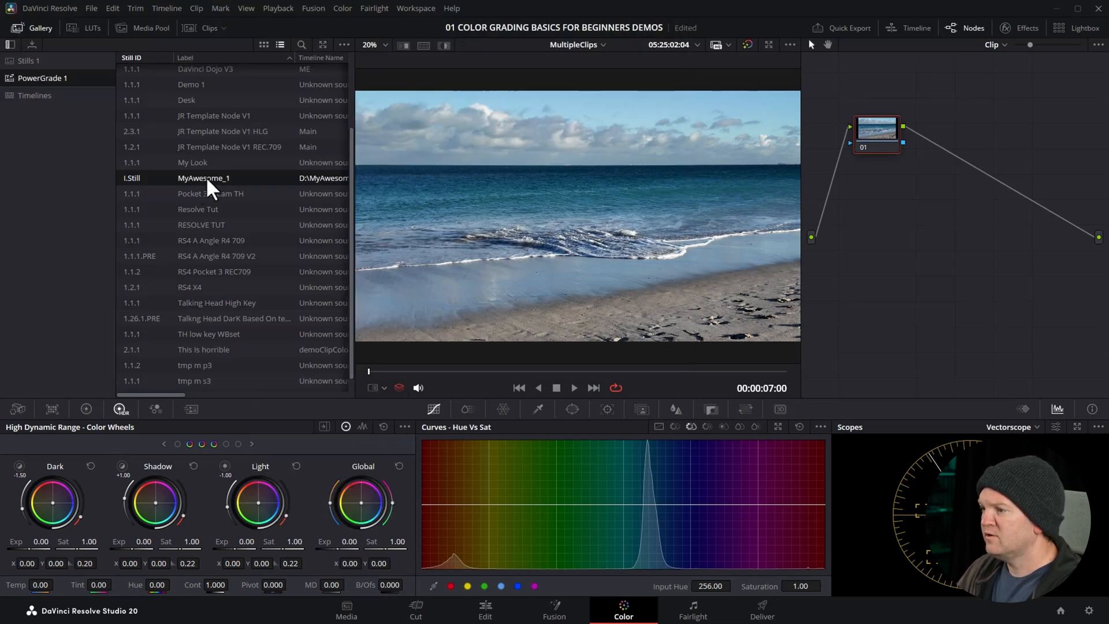
Apply the imported MyAwesome_1 grade to the beach clip, restoring its three-node teal look.
right_click(203, 178)
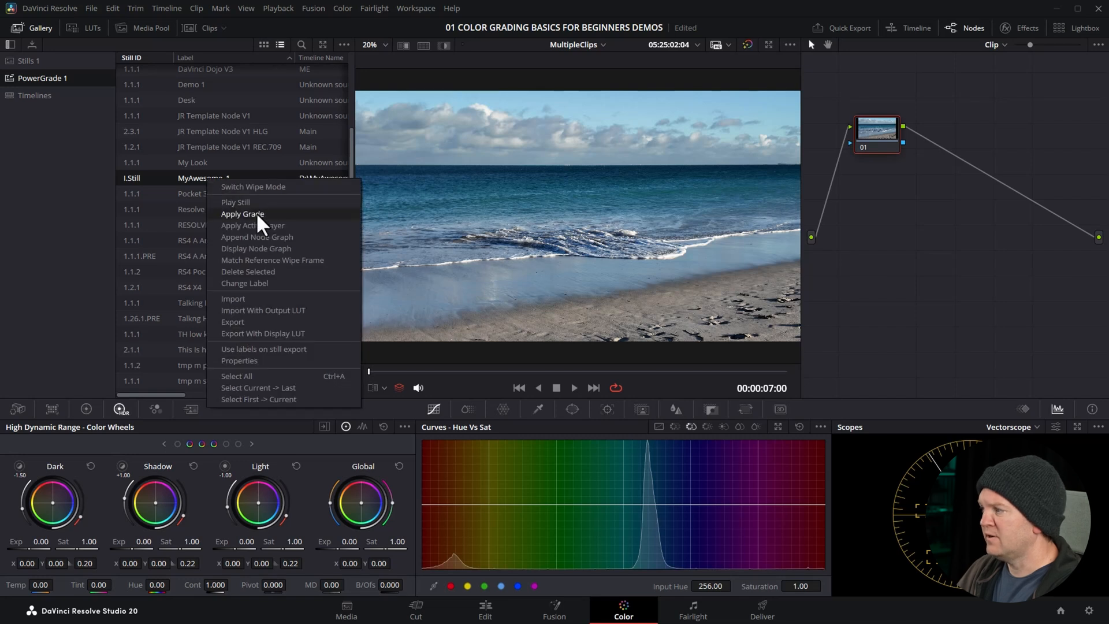
left_click(242, 214)
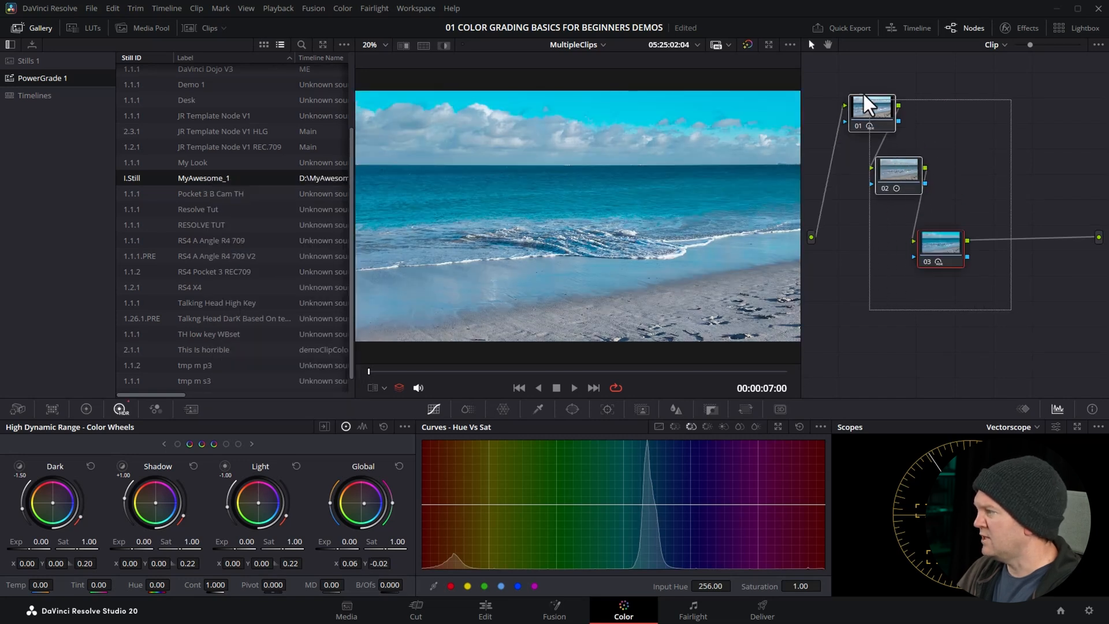